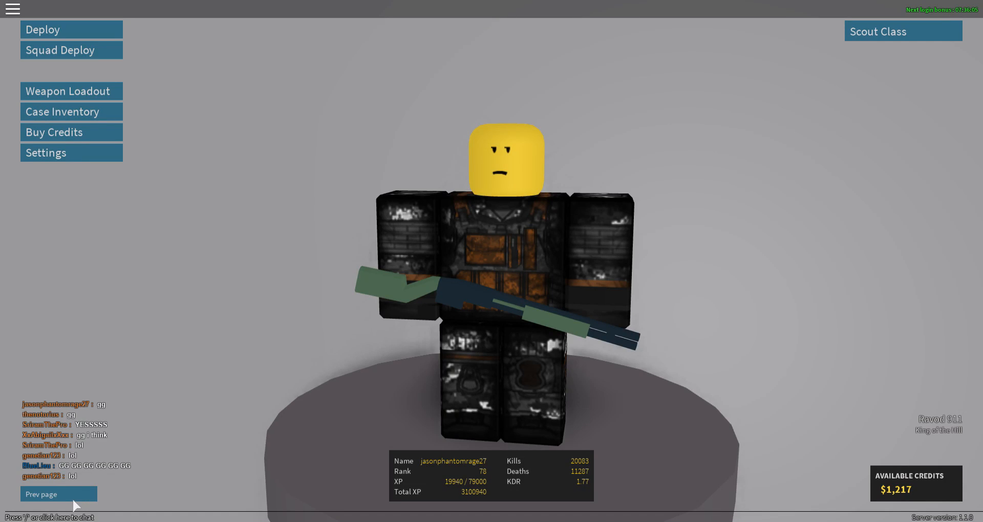
# Deploy into the night King of the Hill match with the scoped rifle loadout.
pyautogui.click(43, 29)
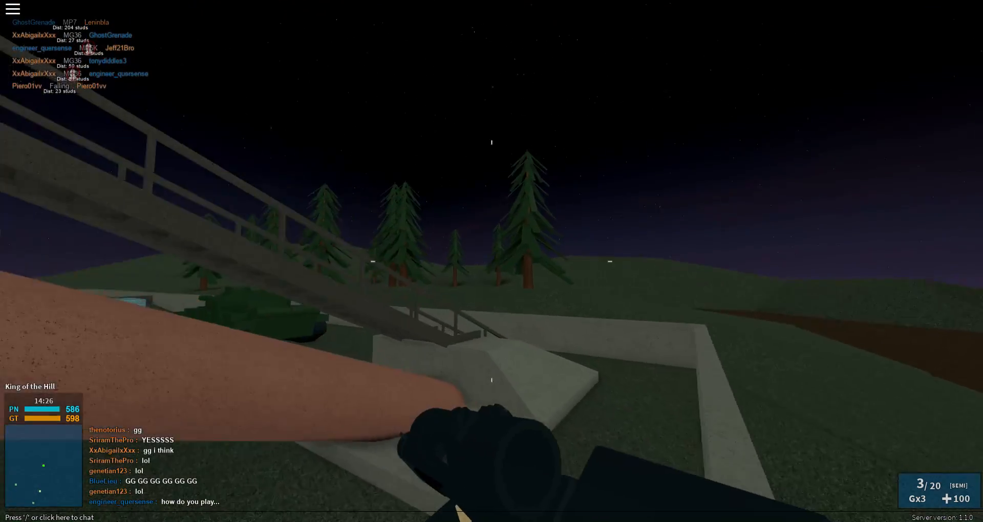
pyautogui.moveTo(491, 260)
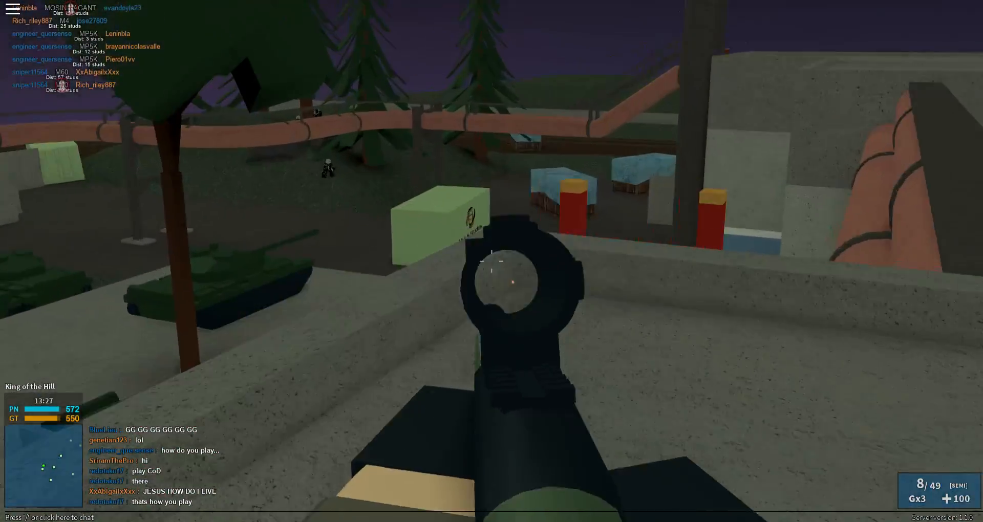
# Trade fire with enemies near the crates, ending badly wounded at 32 health with 8 of 35 ammo.
pyautogui.click(483, 269)
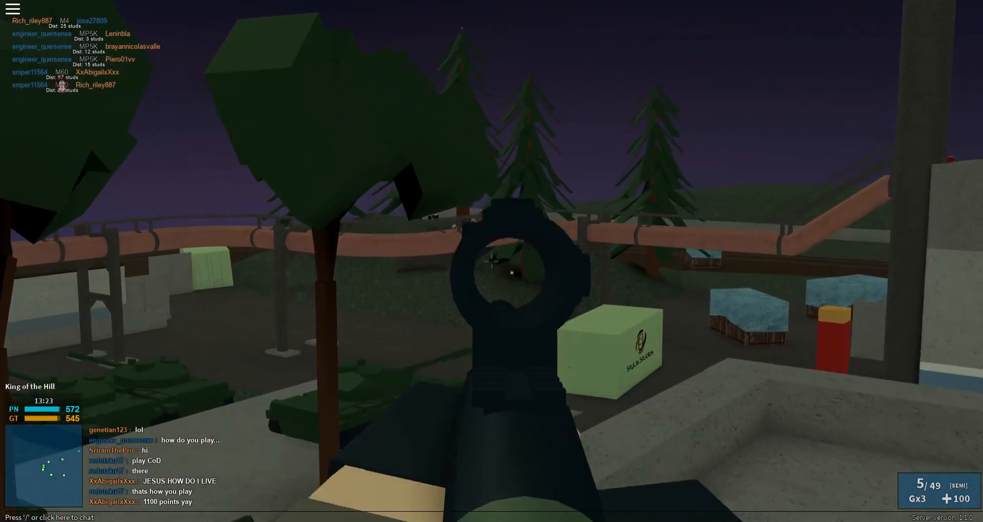
pyautogui.click(492, 274)
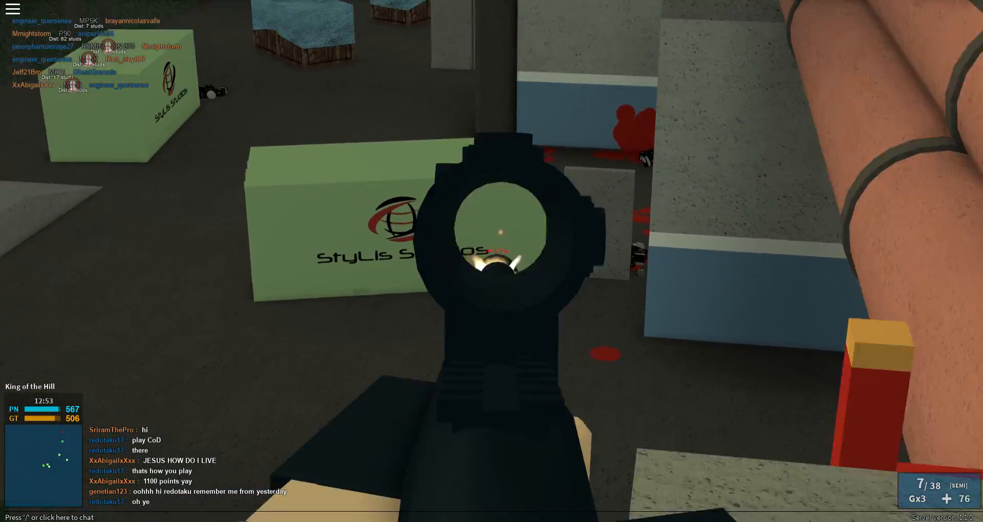
pyautogui.click(497, 229)
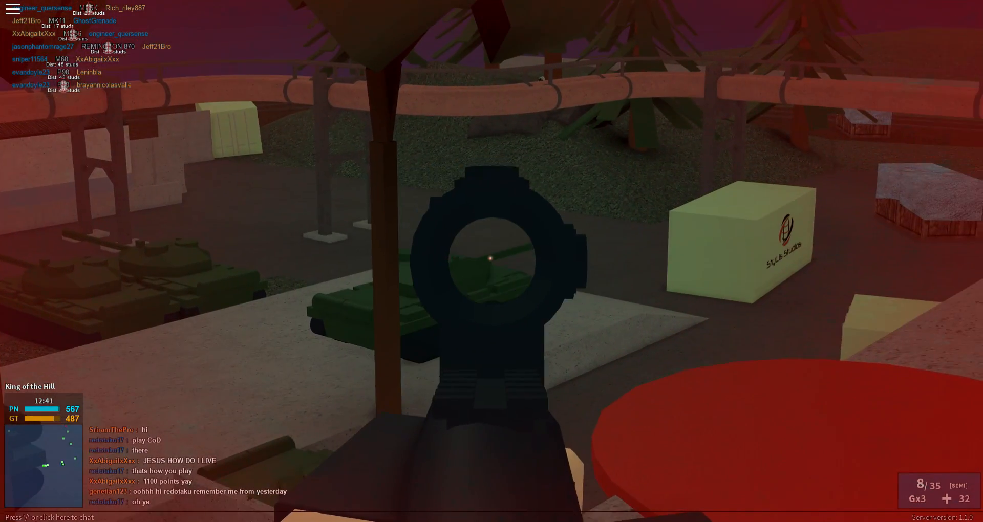
# Return fire on the enemies ahead until killed, landing back on the Scout shotgun loadout screen.
pyautogui.click(489, 259)
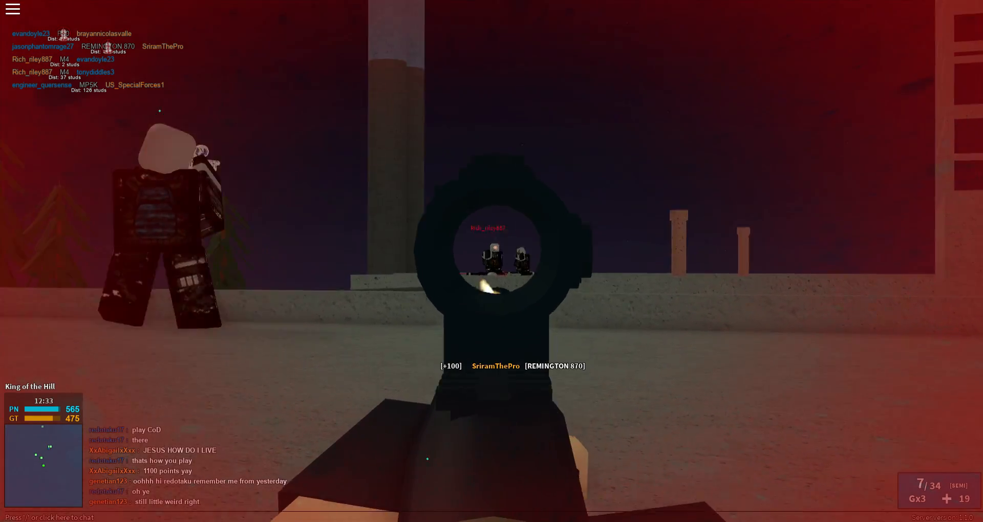
pyautogui.click(492, 260)
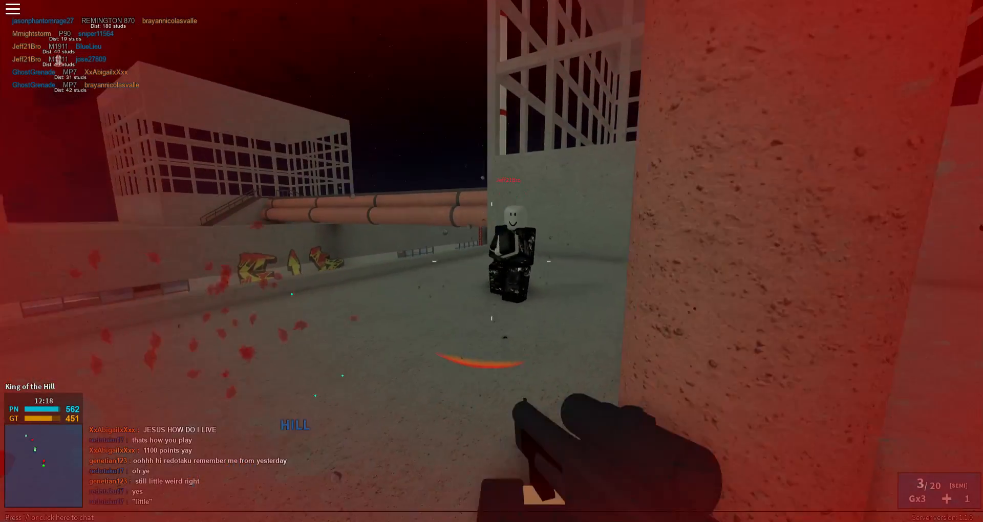
pyautogui.click(491, 260)
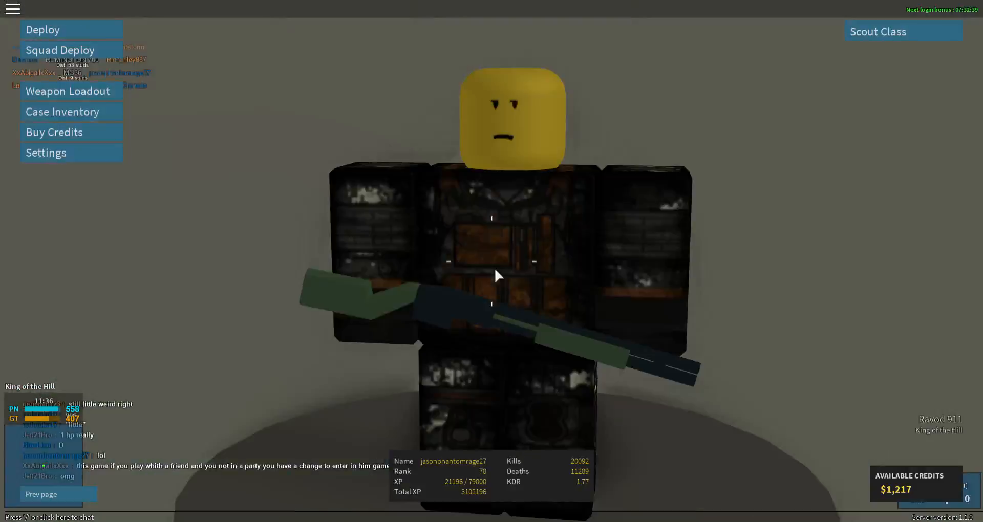
# Redeploy into the match and take a rooftop position overlooking the hill.
pyautogui.click(43, 29)
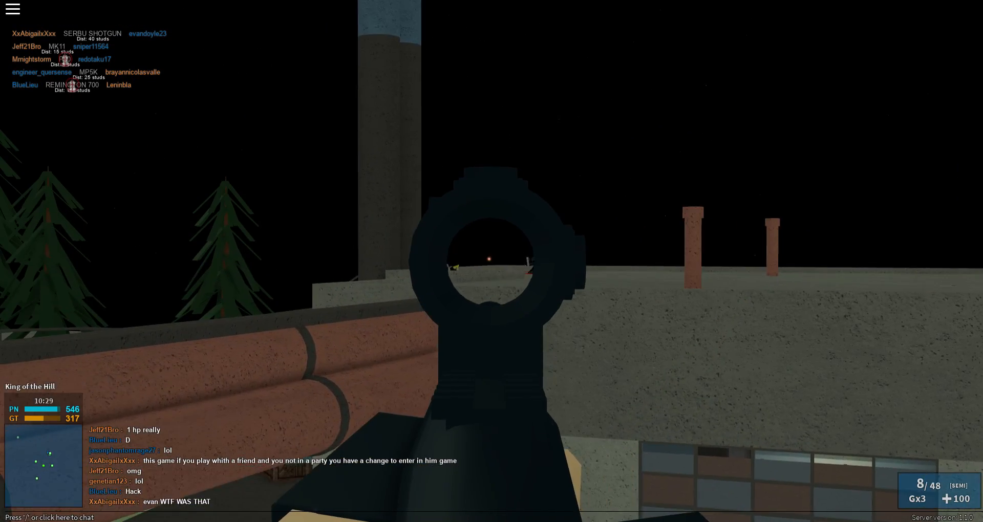
# Score a long-range headshot kill on the rooftop enemy, scores moving to 540–271.
pyautogui.click(491, 260)
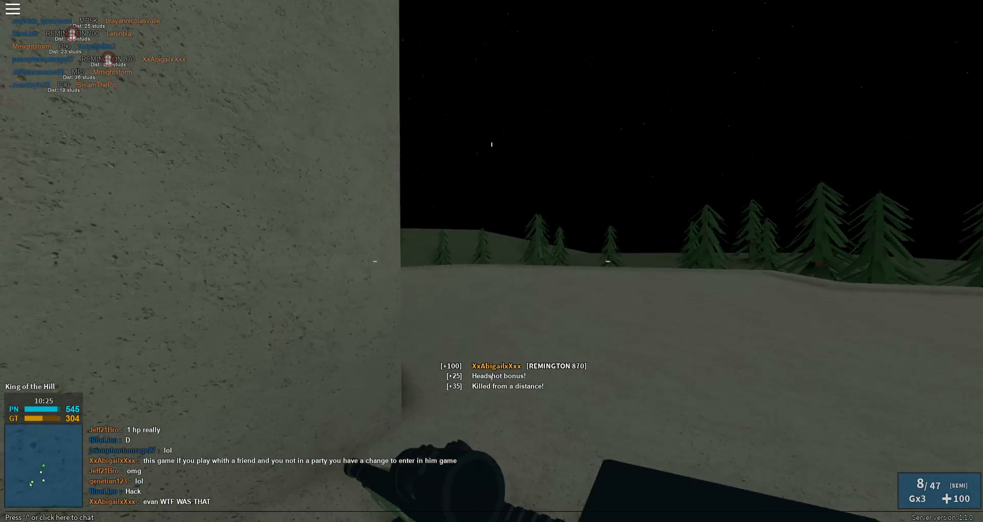
pyautogui.press('Tab')
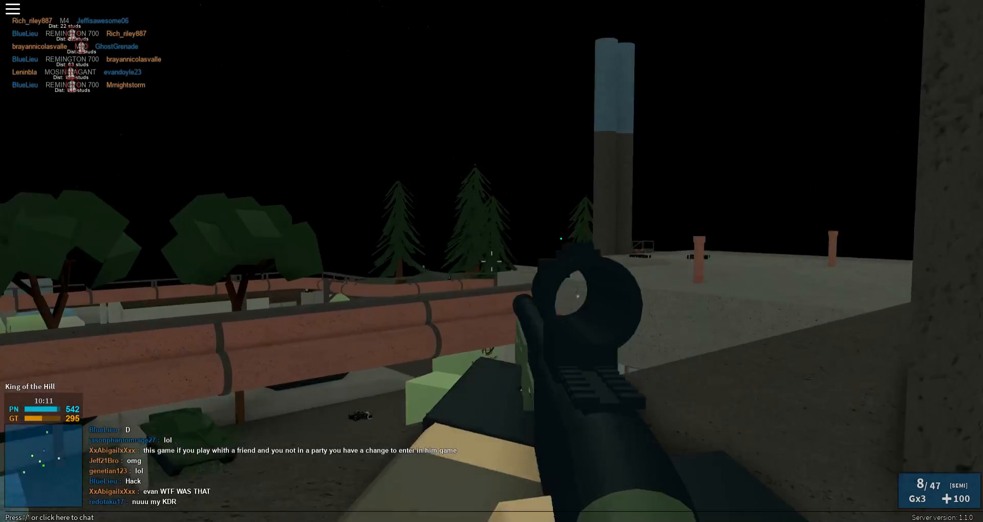
pyautogui.click(491, 260)
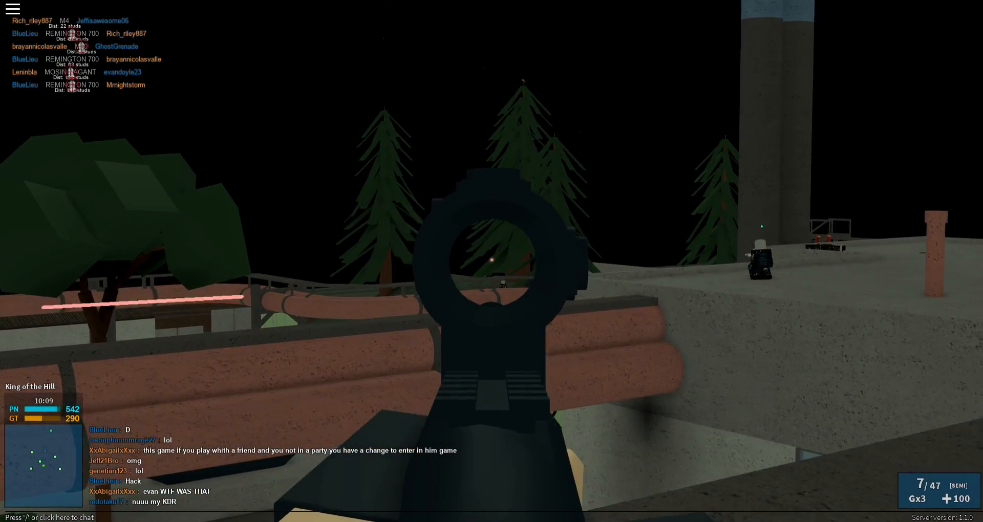
pyautogui.click(492, 260)
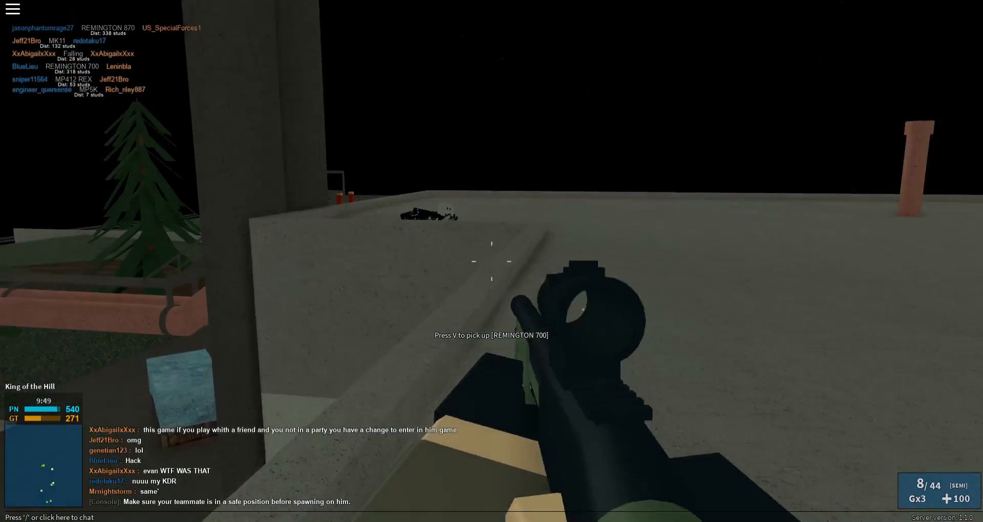
# Fire on the rooftop enemies and briefly check the match leaderboard.
pyautogui.click(493, 268)
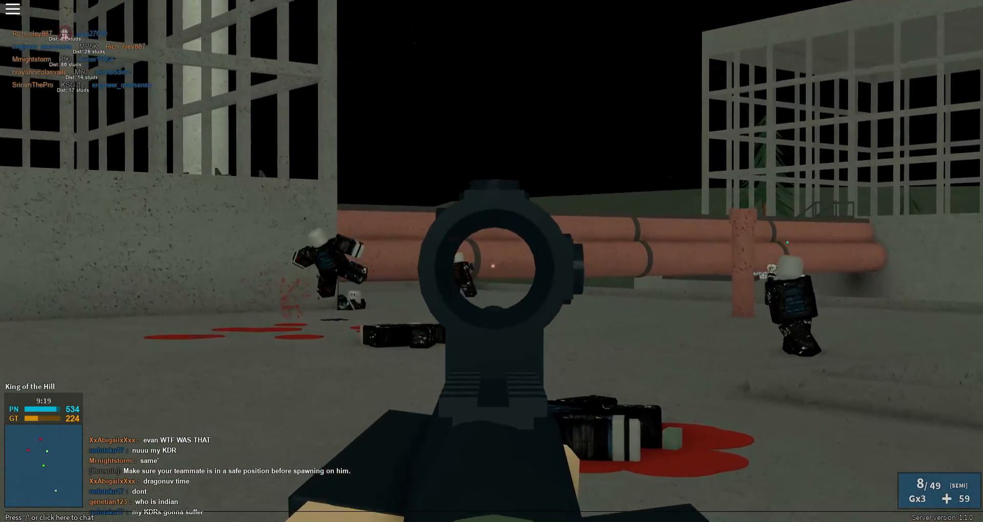
pyautogui.click(489, 264)
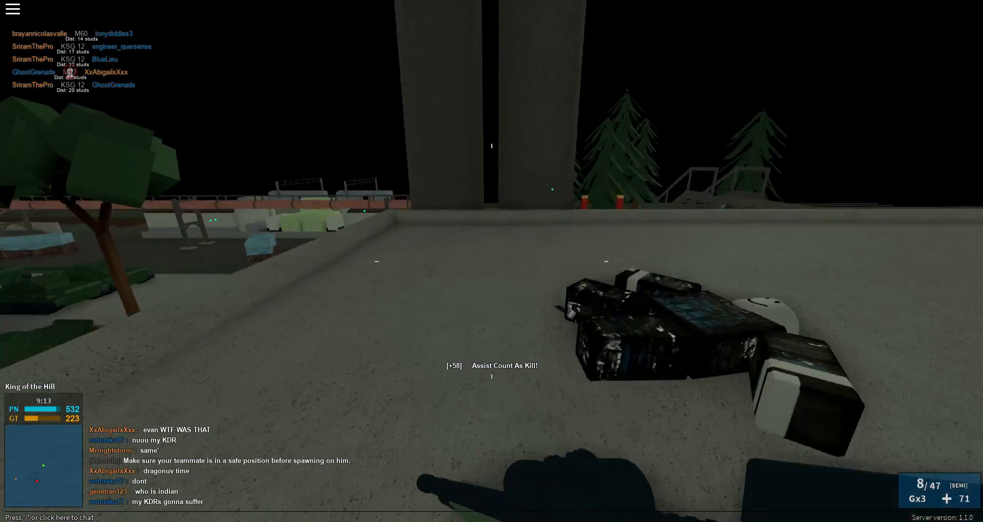
pyautogui.click(492, 256)
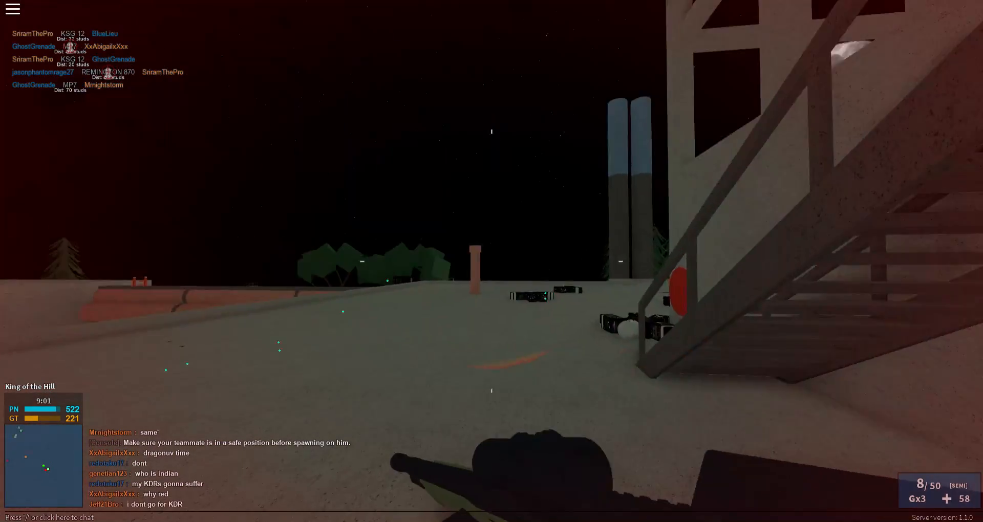
pyautogui.press('Tab')
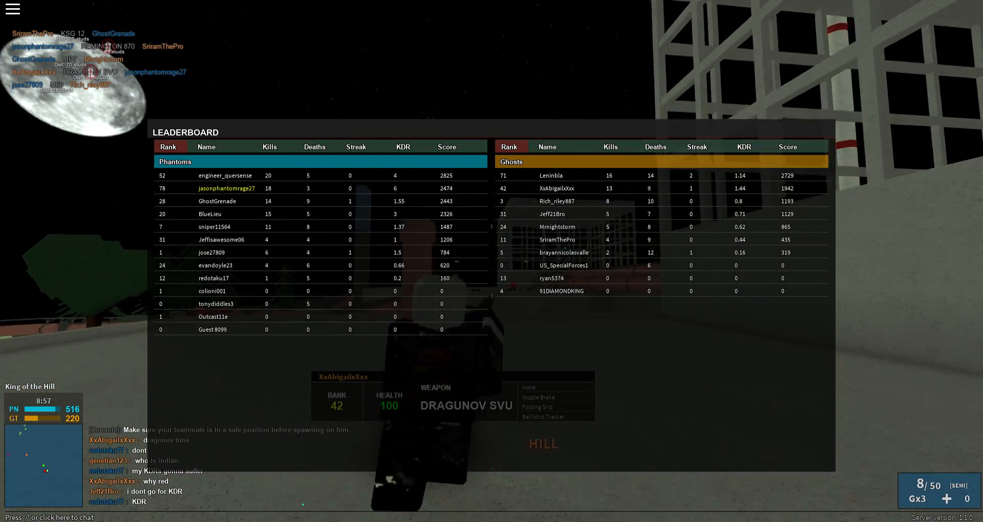
pyautogui.press('Tab')
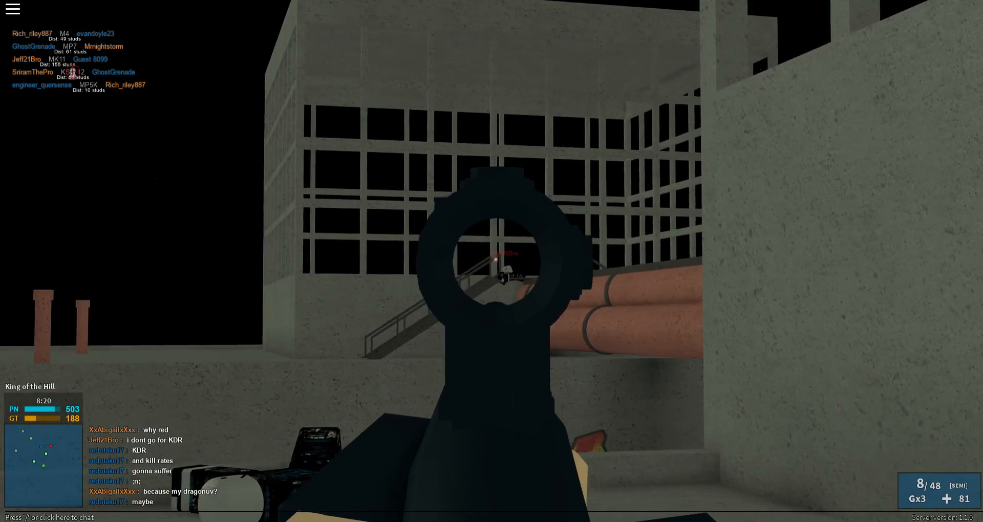
# Shoot at the enemy on the far stairs before dying back to the loadout screen at 20103 kills.
pyautogui.click(497, 260)
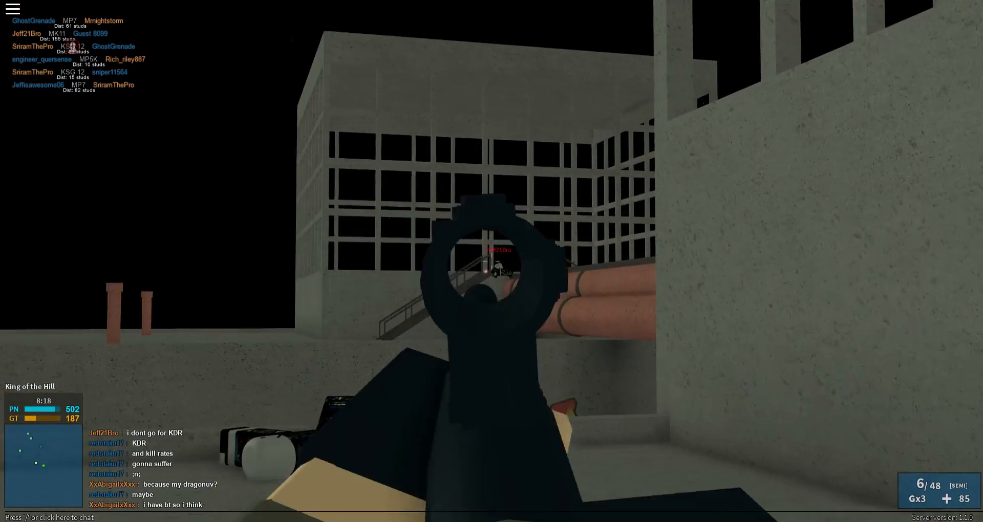
pyautogui.click(491, 267)
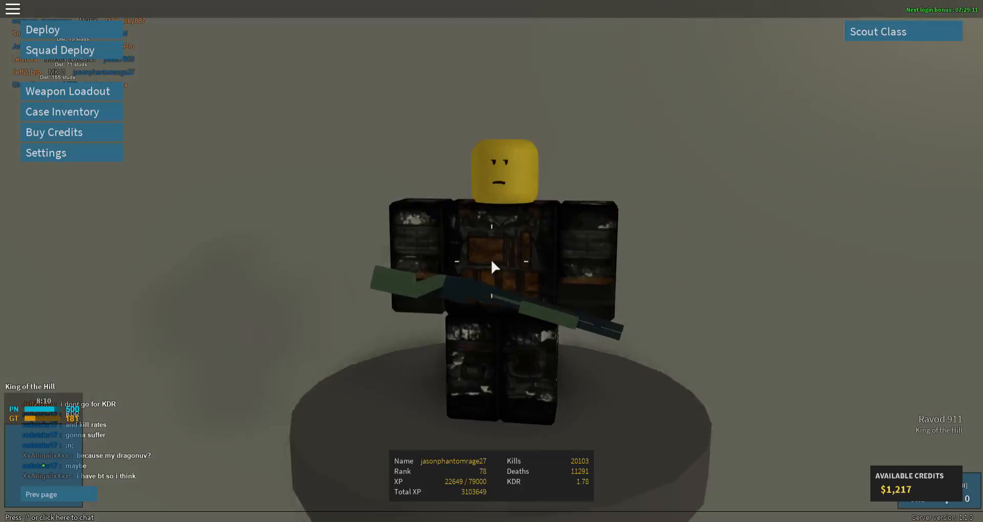
pyautogui.click(43, 29)
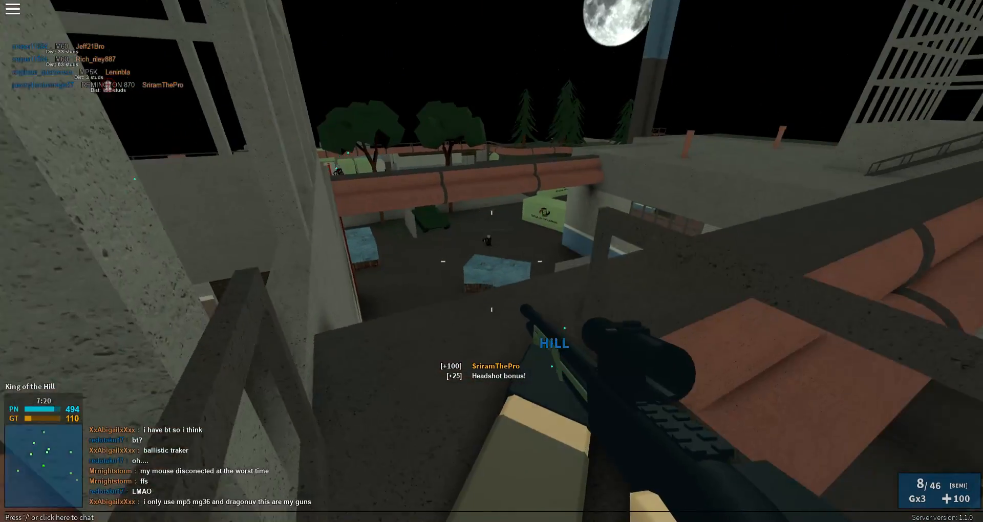
pyautogui.moveTo(492, 260)
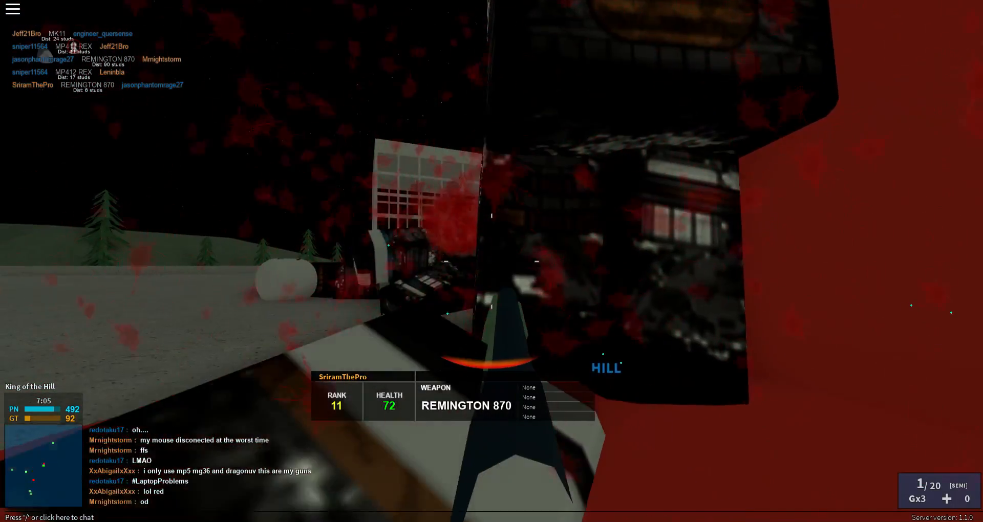
# Check the leaderboard while respawning and moving back toward the hill, Phantoms leading 476–24.
pyautogui.press('Tab')
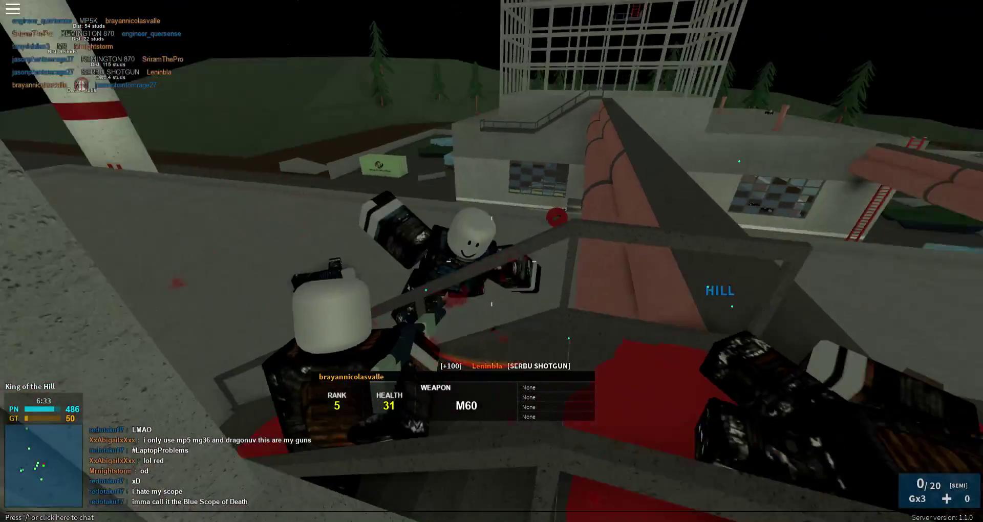
pyautogui.press('Tab')
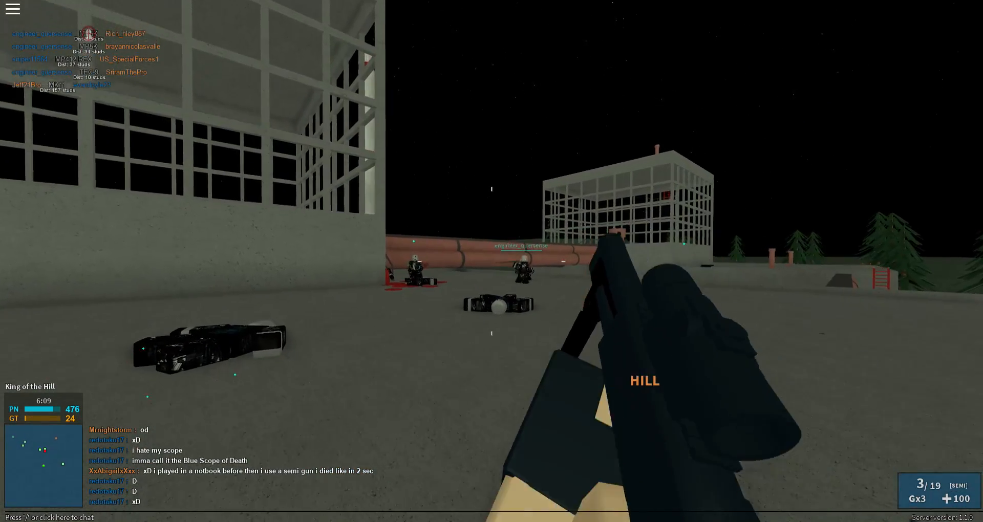
# Land a double headshot kill with the Remington 870 on the enemies near the pipes as the match ends.
pyautogui.click(492, 254)
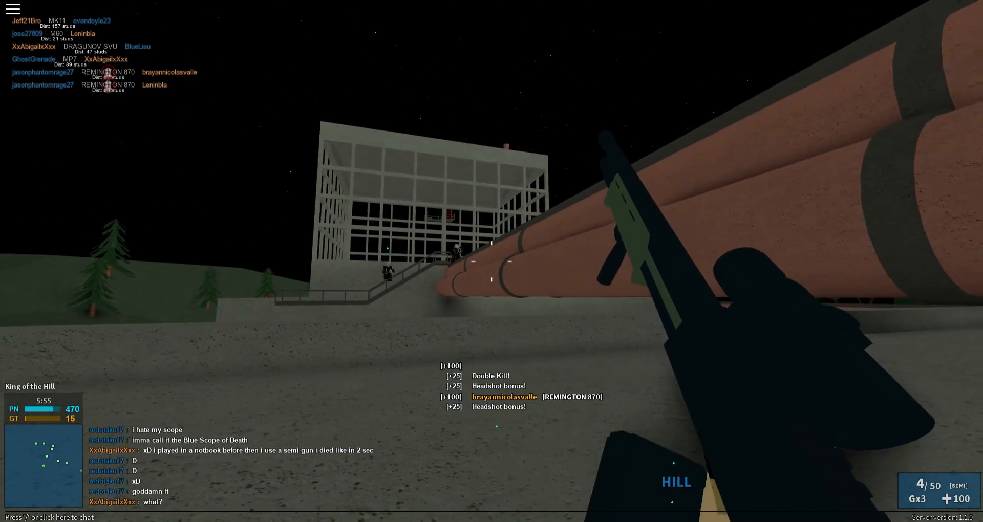
pyautogui.press('tab')
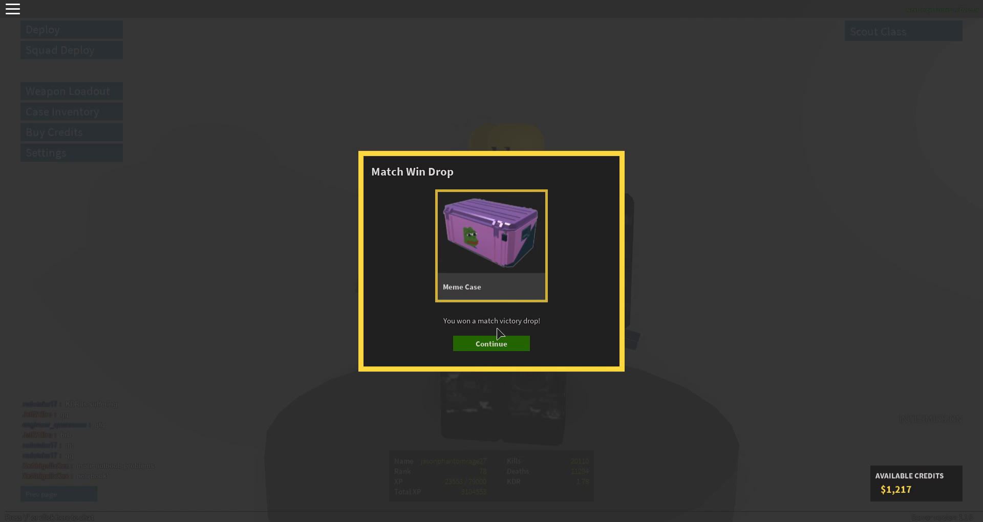
# Collect the Meme Case win drop, view the five Meme Cases in the case inventory, and return to the menu.
pyautogui.click(492, 344)
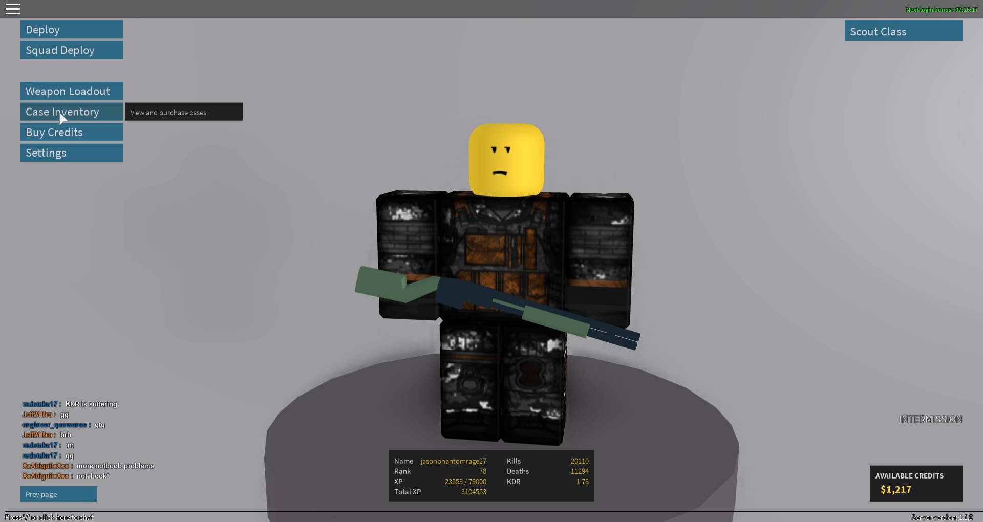
pyautogui.click(62, 112)
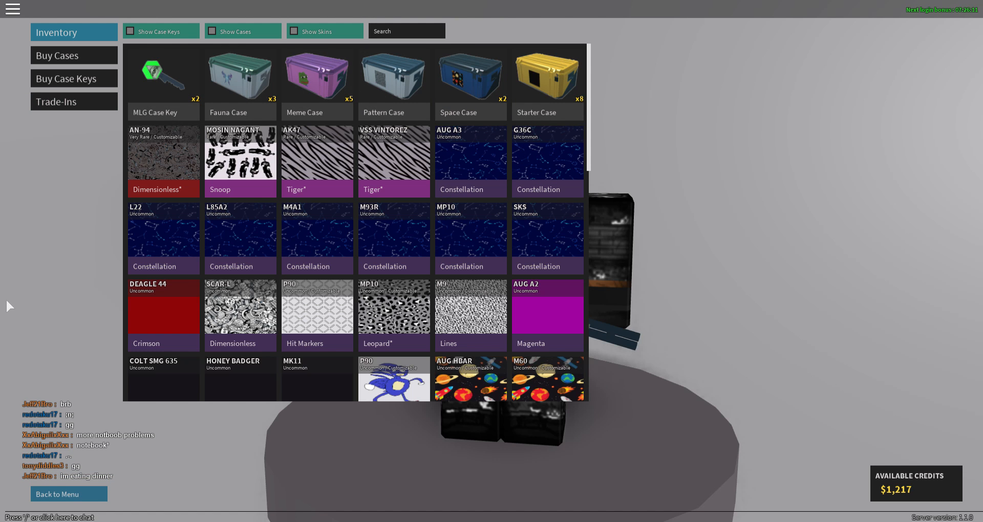
pyautogui.moveTo(60, 495)
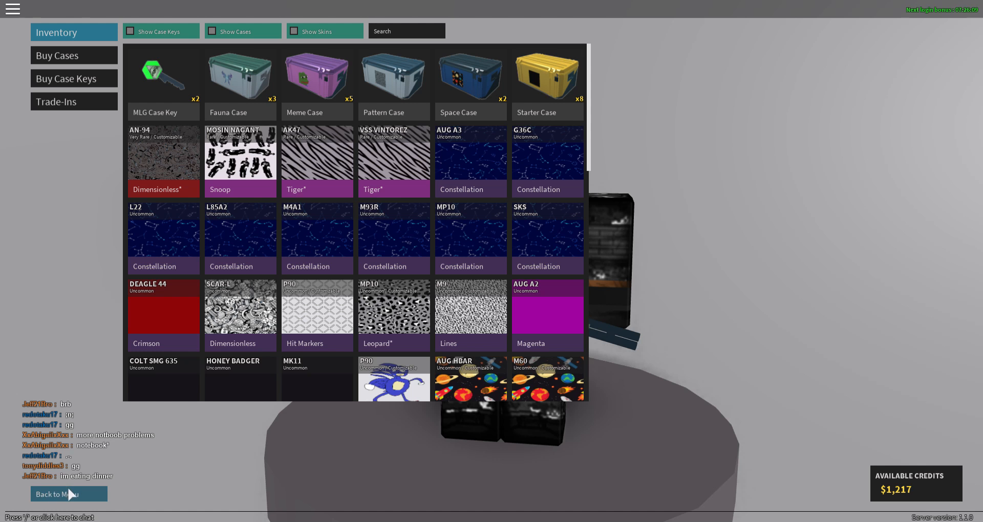
pyautogui.click(68, 493)
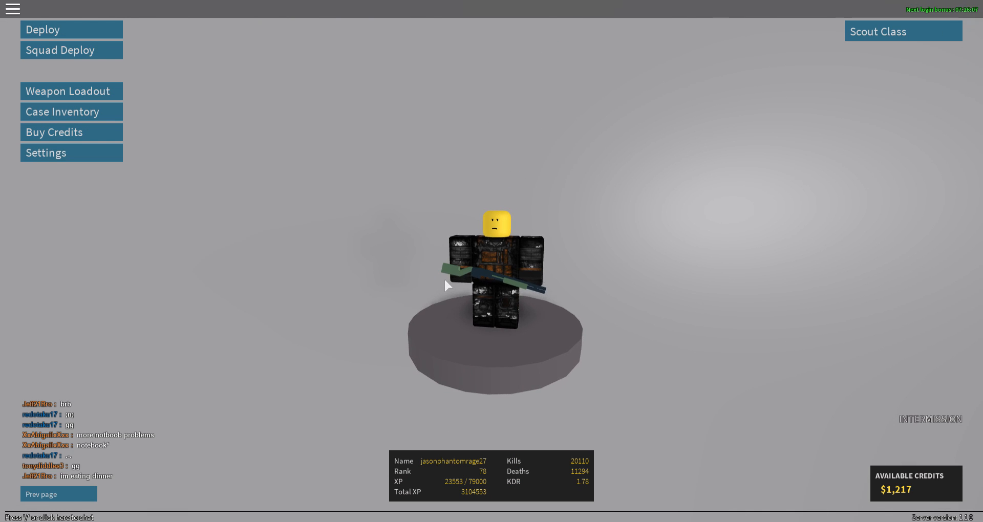